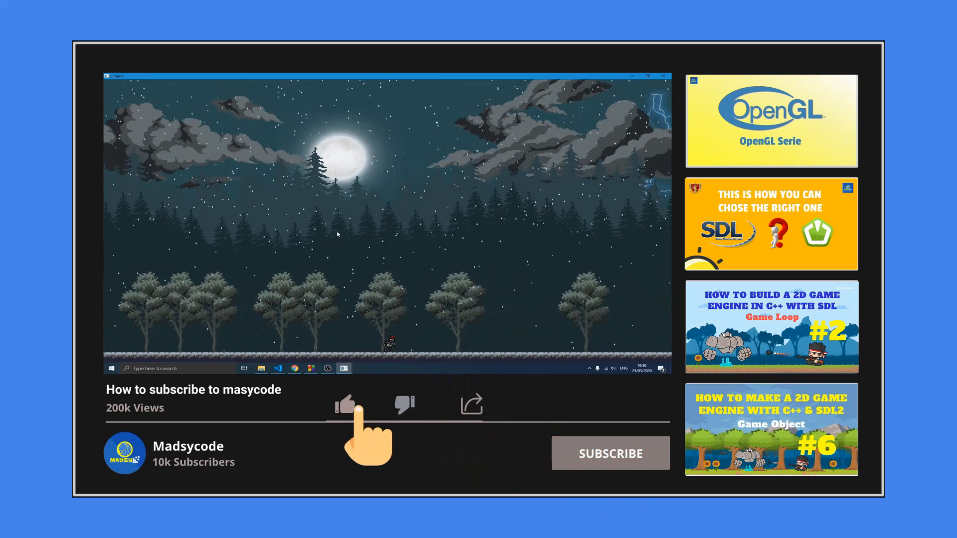
Enter the Orbit 3D editor with the backpack scene loaded.
{"action": "left_click", "coordinate": [345, 405]}
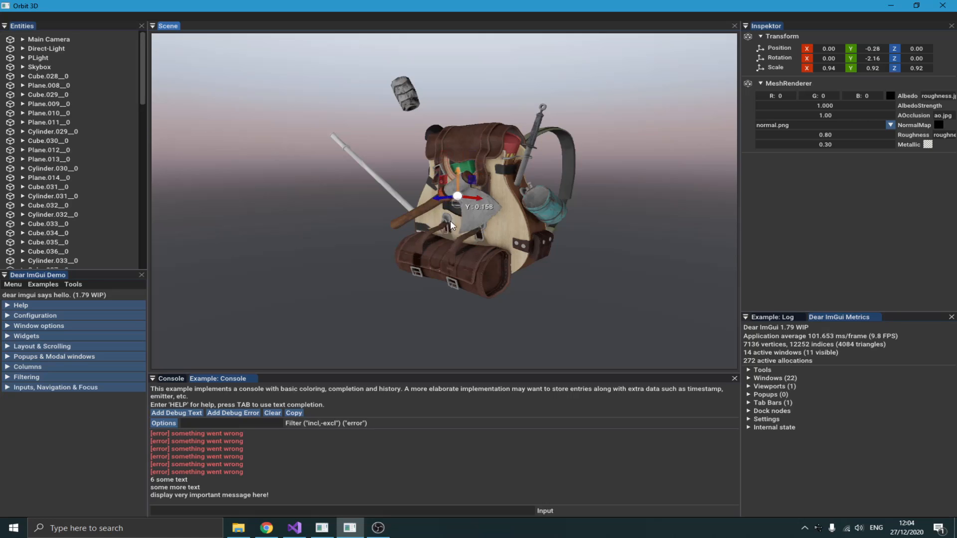
Move the strap mesh down and forward from the bag, then rotate it at an angle.
{"action": "left_click_drag", "start_coordinate": [458, 195], "coordinate": [458, 250]}
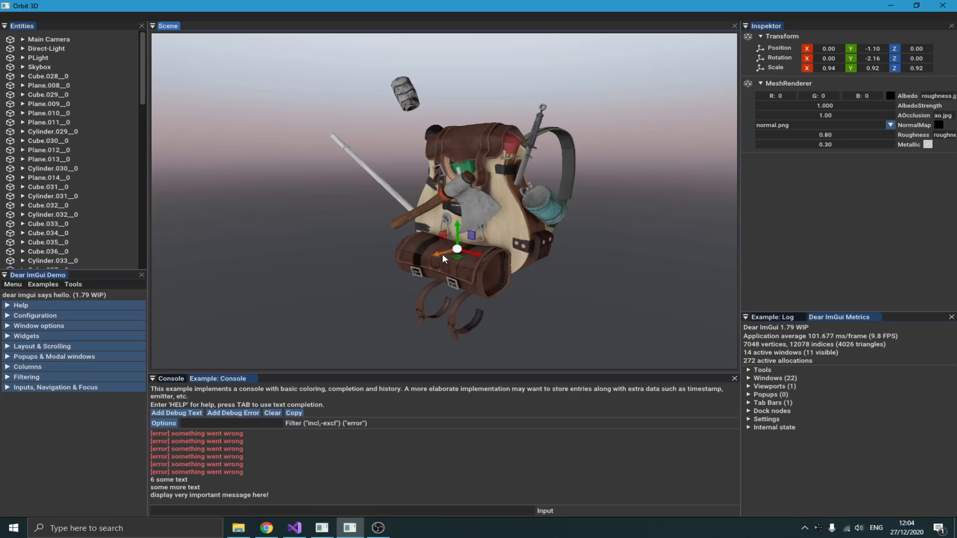
{"action": "left_click_drag", "start_coordinate": [456, 249], "coordinate": [407, 257]}
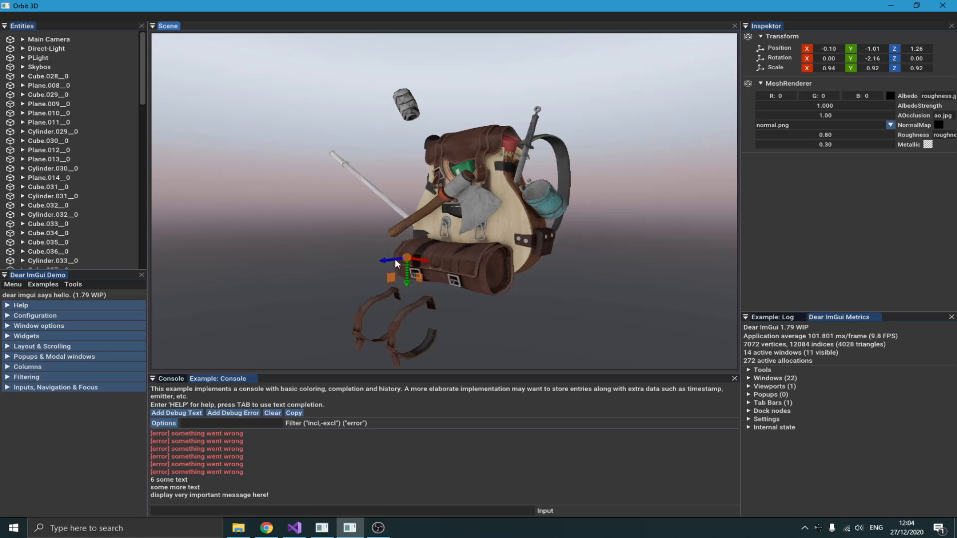
{"action": "left_click_drag", "start_coordinate": [406, 262], "coordinate": [418, 256]}
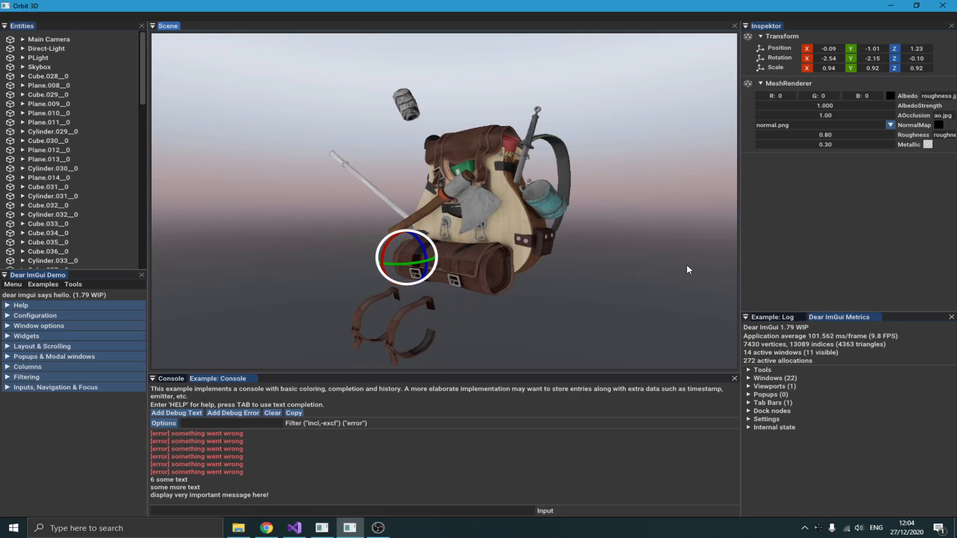
{"action": "mouse_move", "coordinate": [399, 257]}
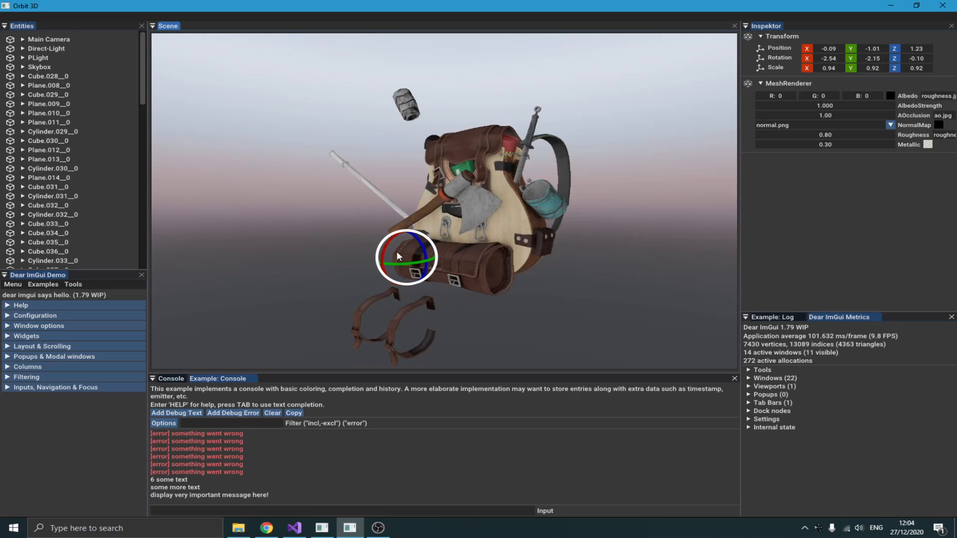
{"action": "left_click_drag", "start_coordinate": [398, 256], "coordinate": [460, 263]}
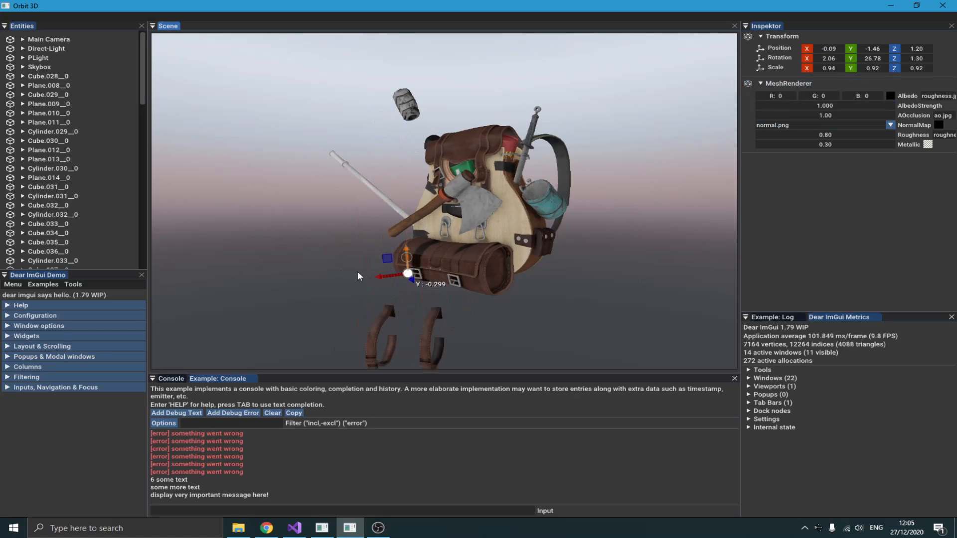
{"action": "left_click_drag", "start_coordinate": [406, 273], "coordinate": [341, 291]}
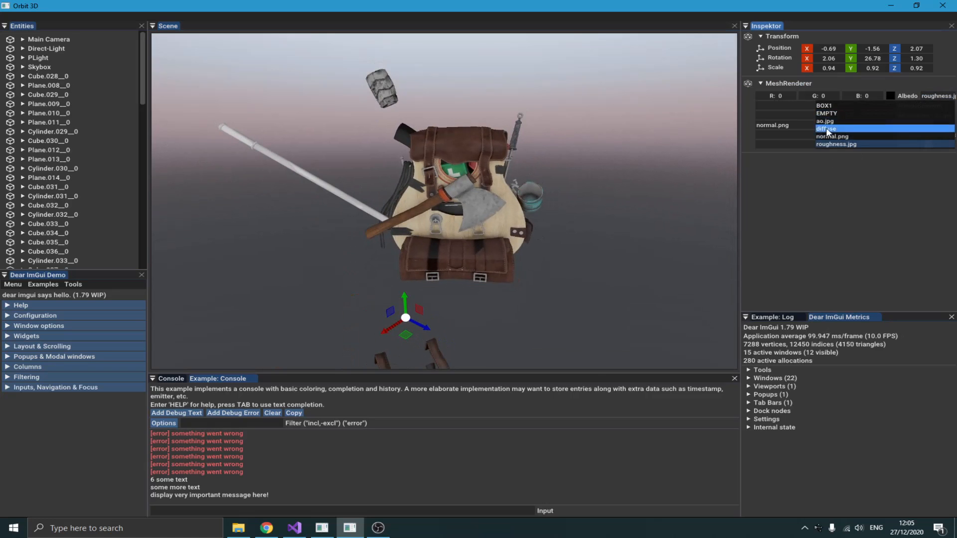
Try diffuse and EMPTY as the straps' Albedo, then set it to normal.png.
{"action": "left_click", "coordinate": [826, 129]}
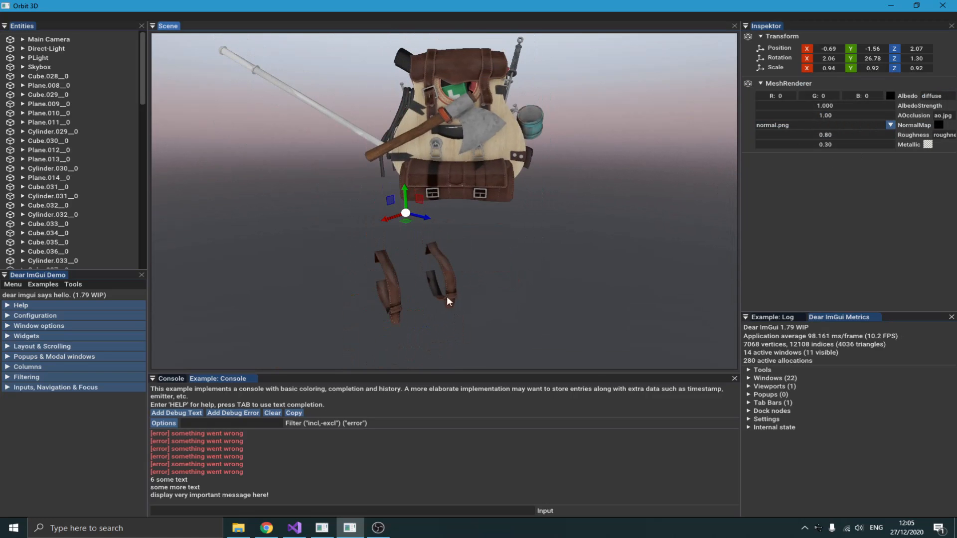
{"action": "left_click", "coordinate": [931, 96]}
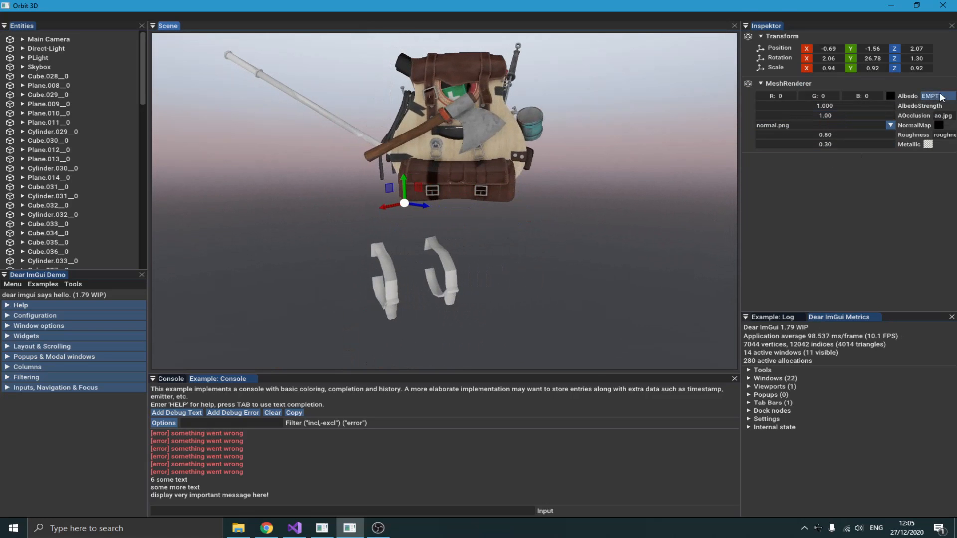
{"action": "left_click", "coordinate": [937, 96]}
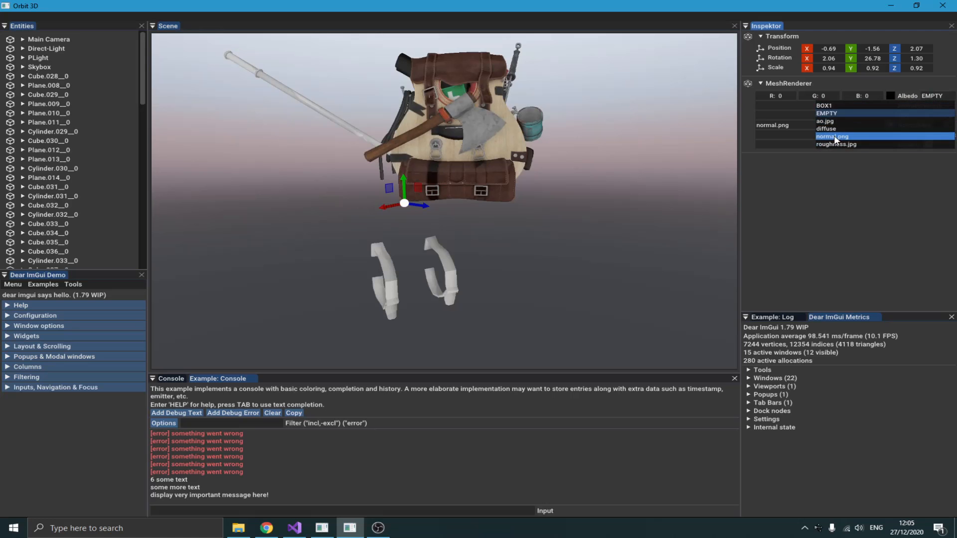
{"action": "left_click", "coordinate": [832, 136]}
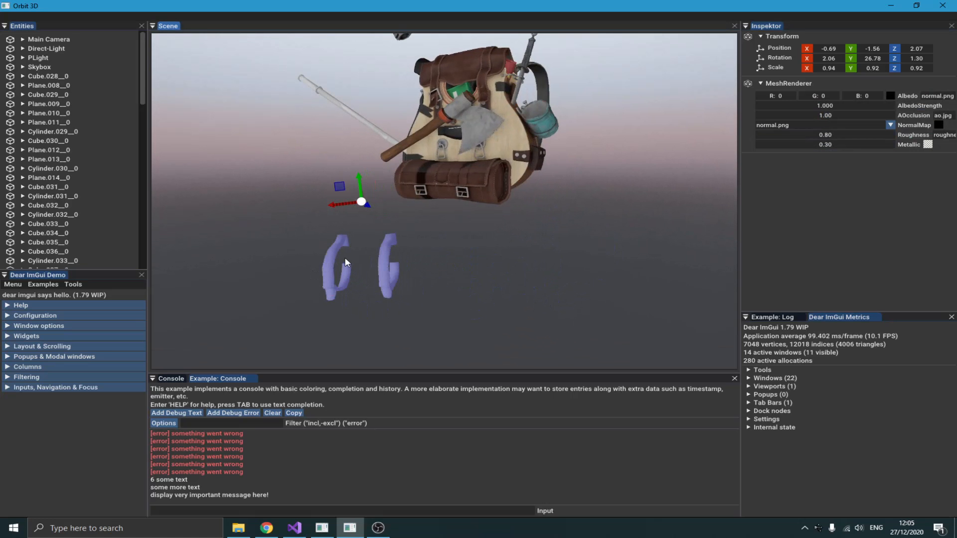
{"action": "left_click_drag", "start_coordinate": [345, 262], "coordinate": [393, 320]}
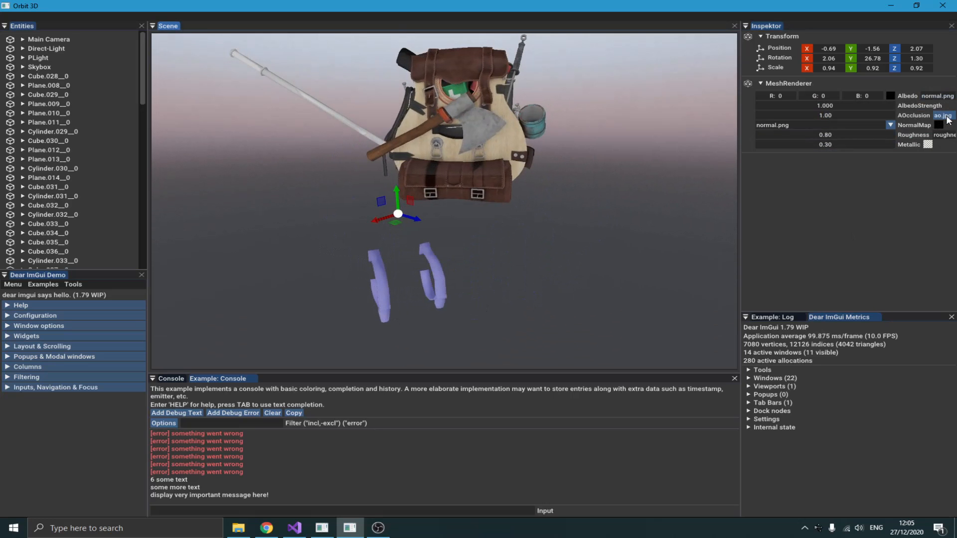
Keep ao.jpg as occlusion and restore the straps' Albedo to the brown diffuse texture.
{"action": "left_click", "coordinate": [945, 115]}
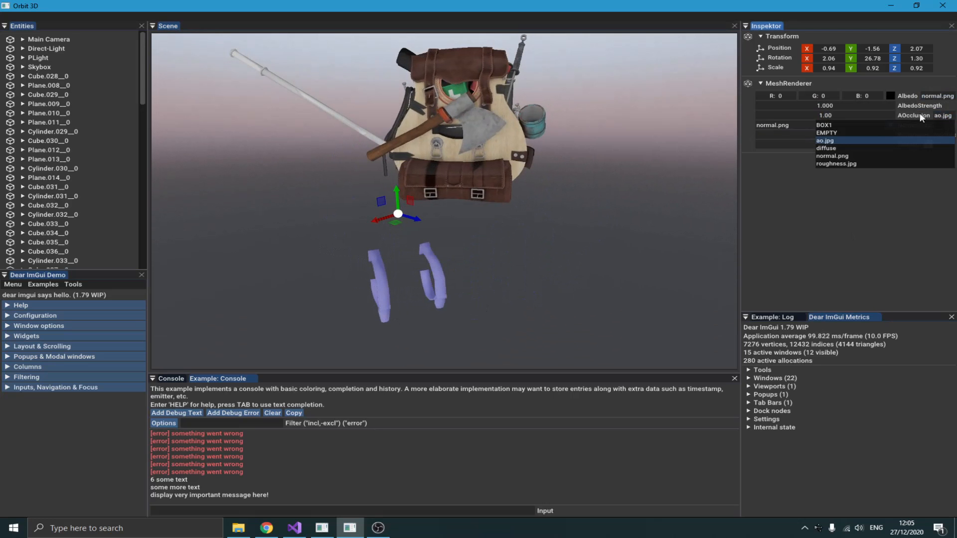
{"action": "left_click", "coordinate": [823, 141]}
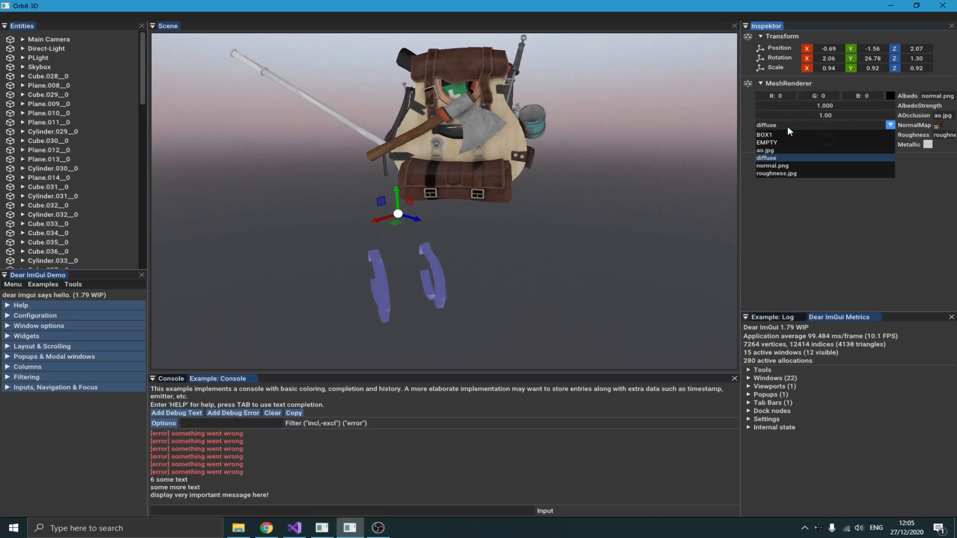
{"action": "left_click", "coordinate": [767, 142]}
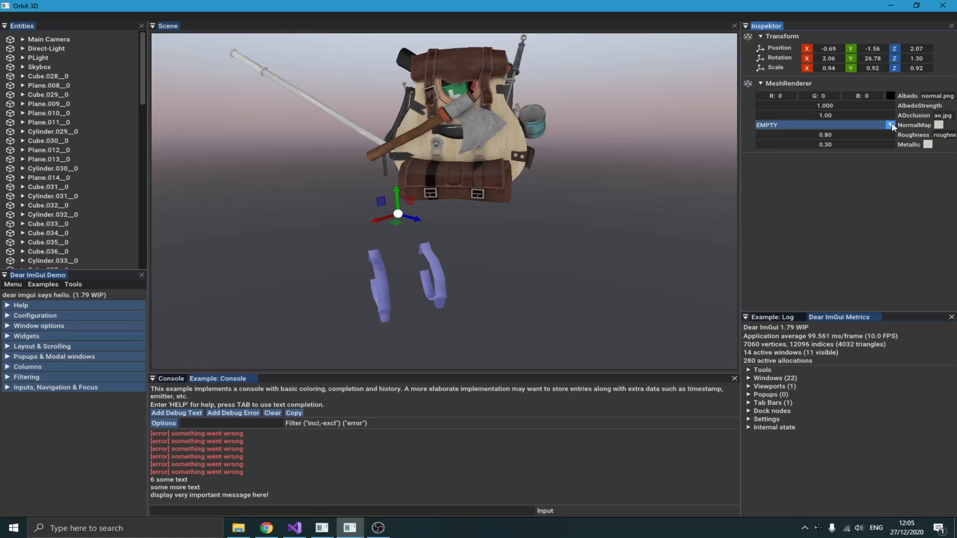
{"action": "left_click", "coordinate": [890, 124]}
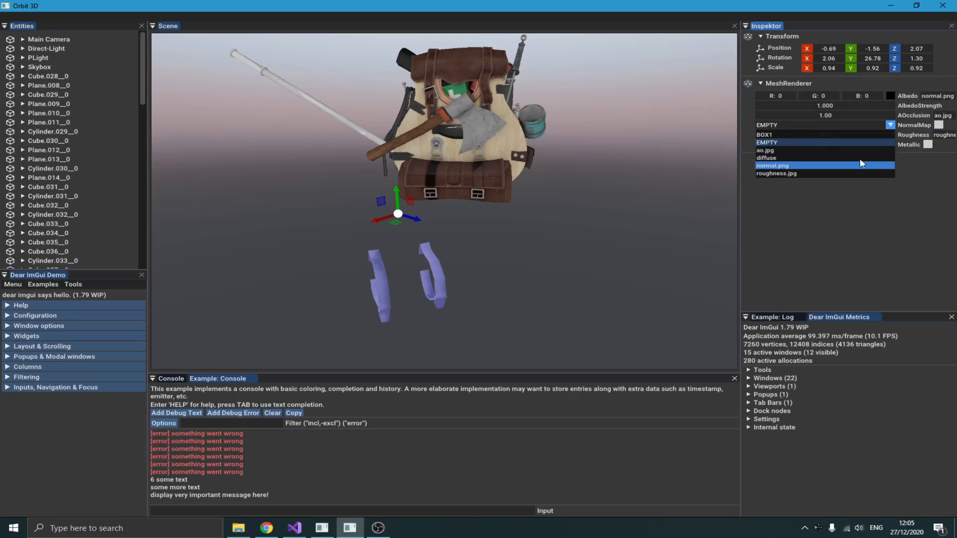
{"action": "left_click", "coordinate": [773, 166]}
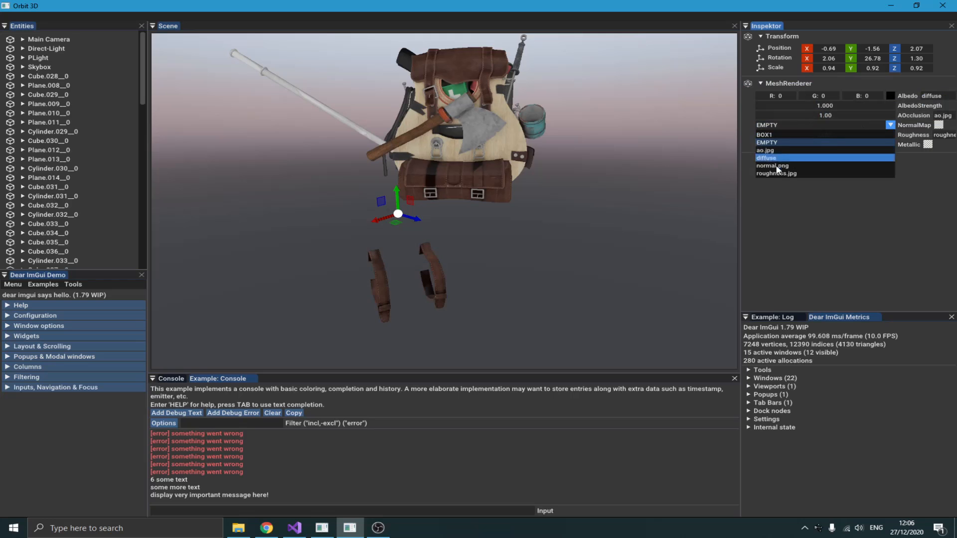
Try normal.png as the straps' NormalMap, then set it back to EMPTY.
{"action": "left_click", "coordinate": [772, 165]}
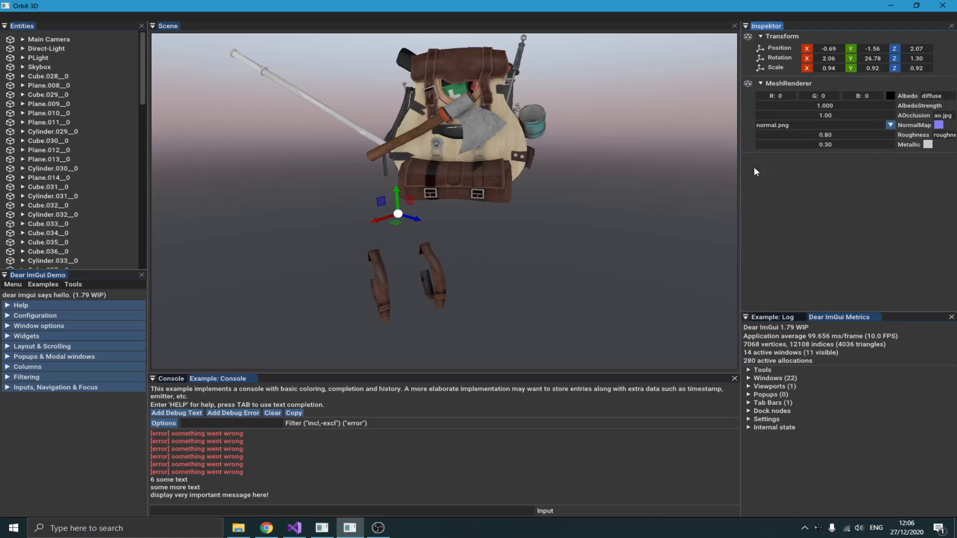
{"action": "left_click", "coordinate": [890, 125]}
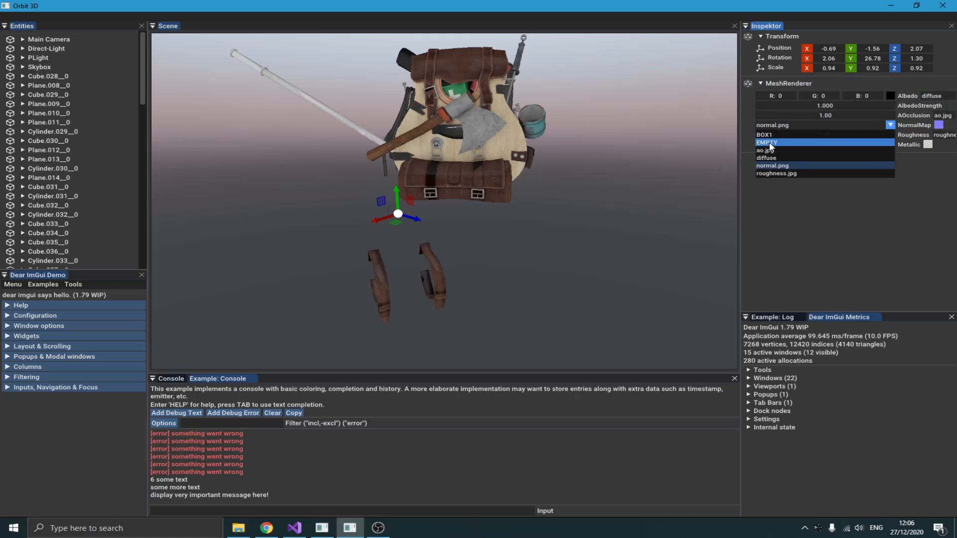
{"action": "left_click", "coordinate": [768, 142]}
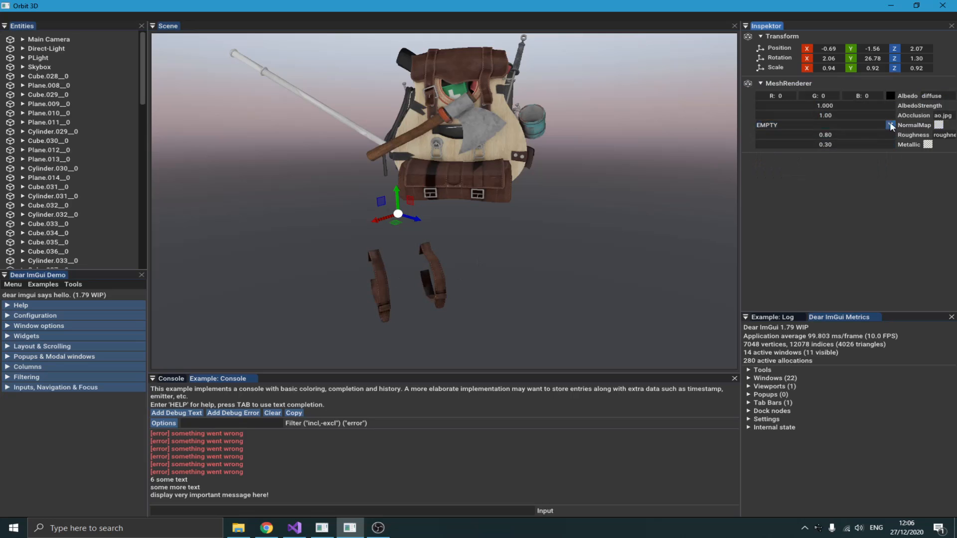
{"action": "left_click", "coordinate": [891, 125]}
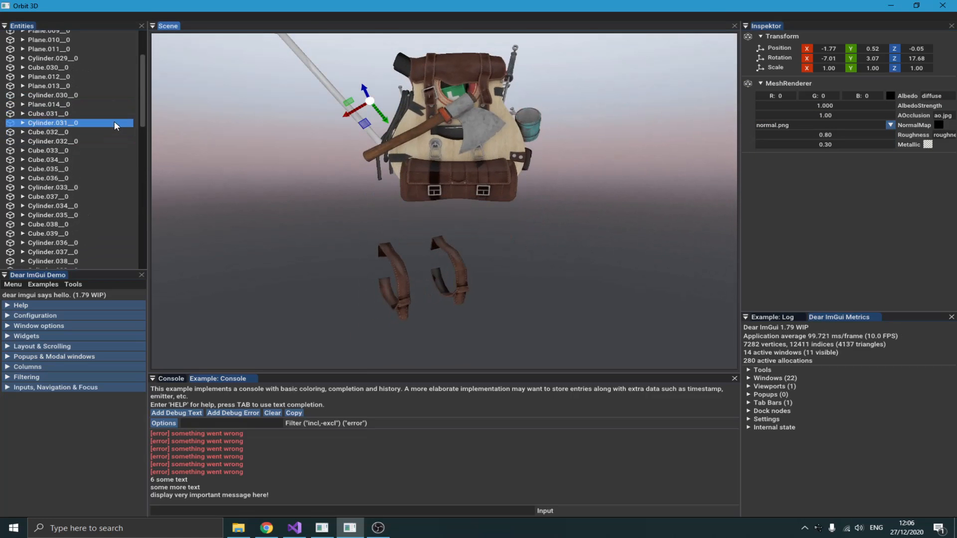
Move one back panel out to the right along X and pull a second panel forward along Z.
{"action": "scroll", "scroll_direction": "down", "scroll_amount": 3}
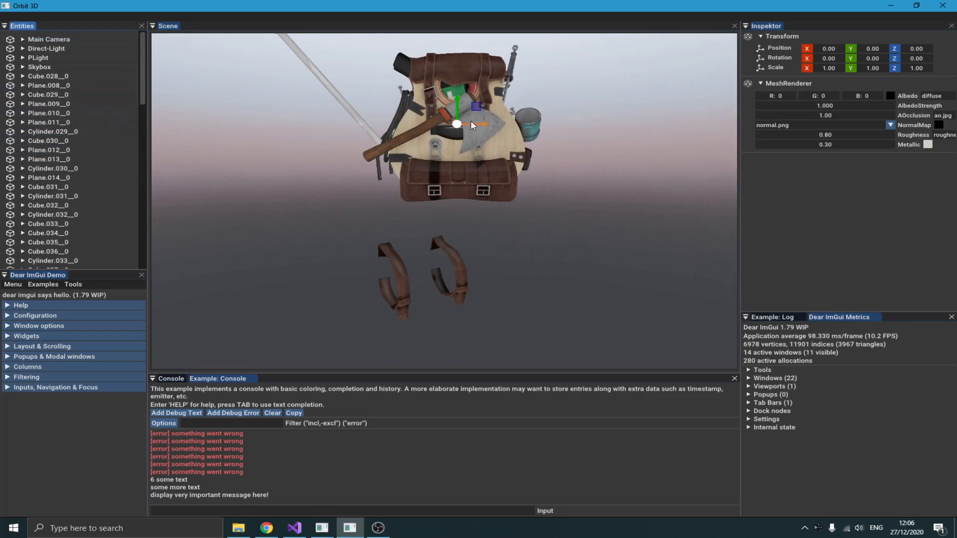
{"action": "left_click_drag", "start_coordinate": [457, 125], "coordinate": [613, 125]}
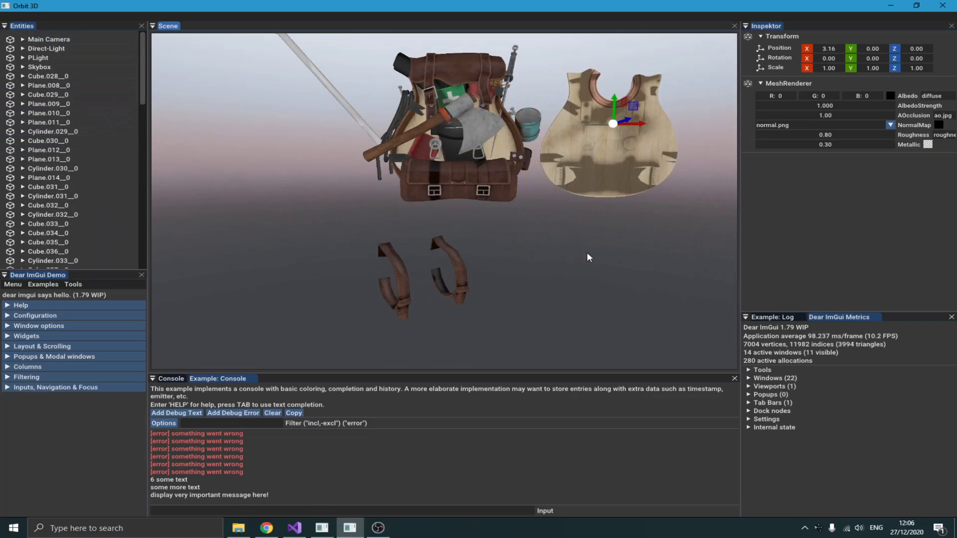
{"action": "left_click_drag", "start_coordinate": [587, 257], "coordinate": [572, 277]}
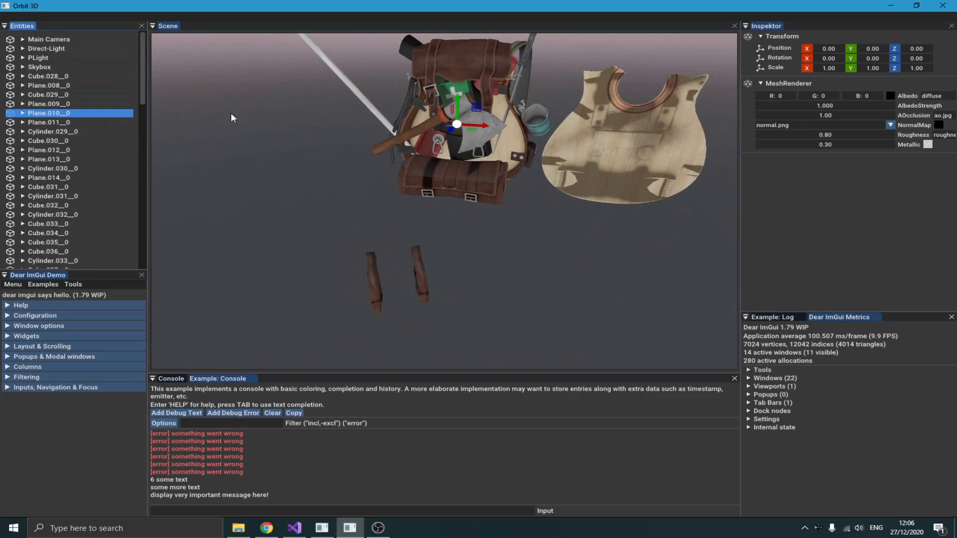
{"action": "left_click_drag", "start_coordinate": [457, 126], "coordinate": [437, 141]}
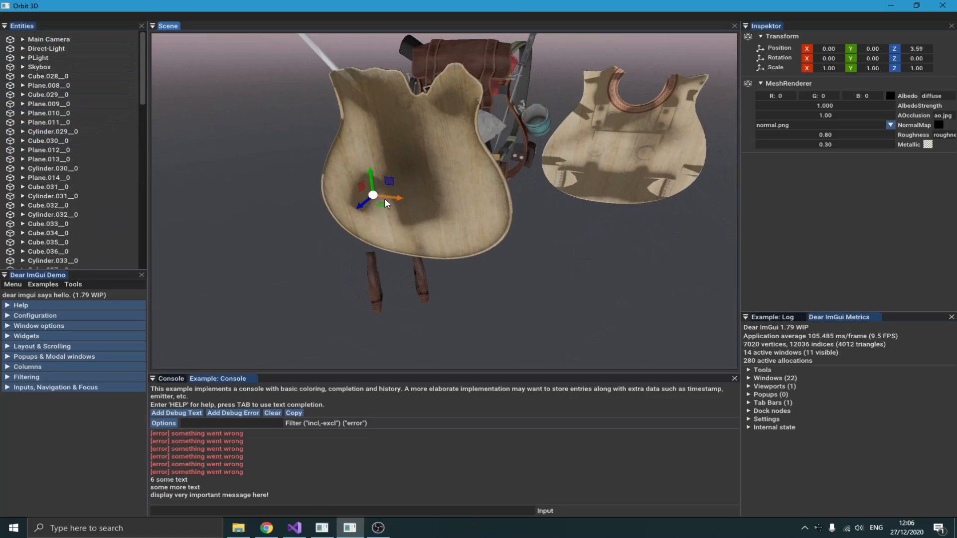
Give the second panel the normal.png albedo and push it back against the backpack.
{"action": "left_click_drag", "start_coordinate": [384, 203], "coordinate": [510, 247]}
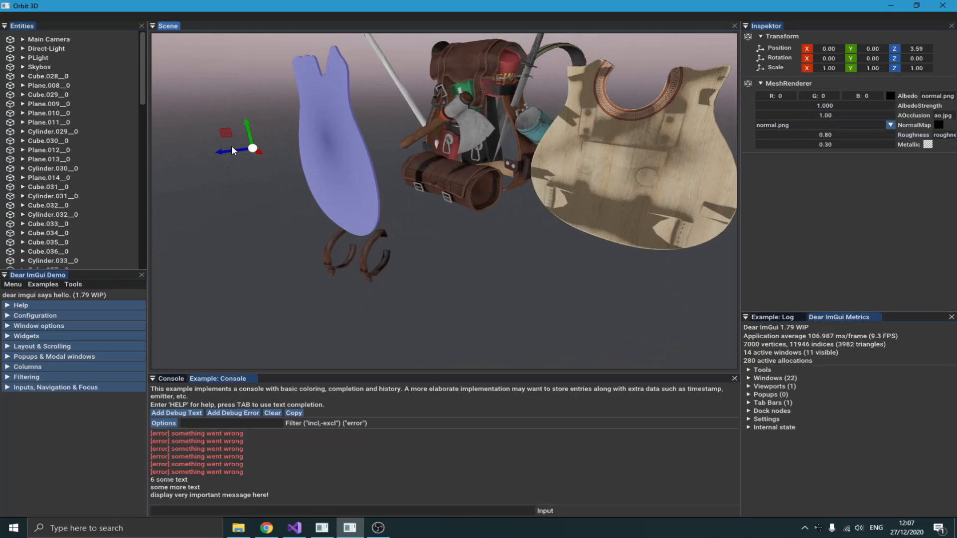
{"action": "left_click_drag", "start_coordinate": [232, 150], "coordinate": [376, 138]}
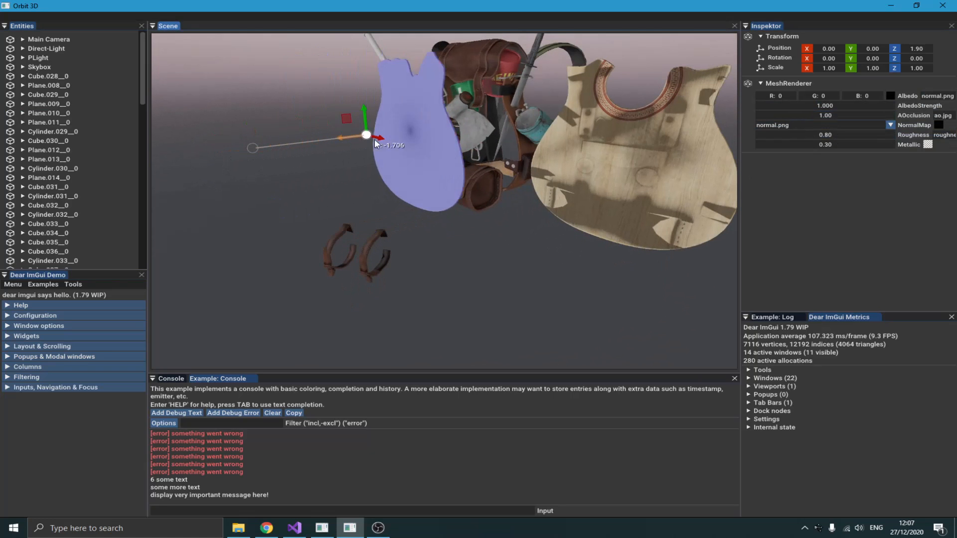
{"action": "left_click_drag", "start_coordinate": [366, 135], "coordinate": [432, 128]}
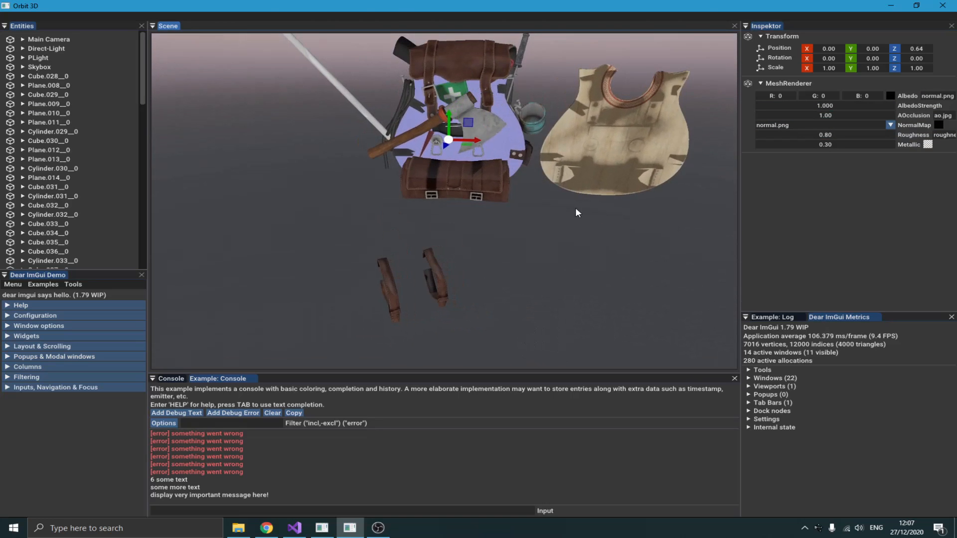
{"action": "left_click", "coordinate": [48, 150]}
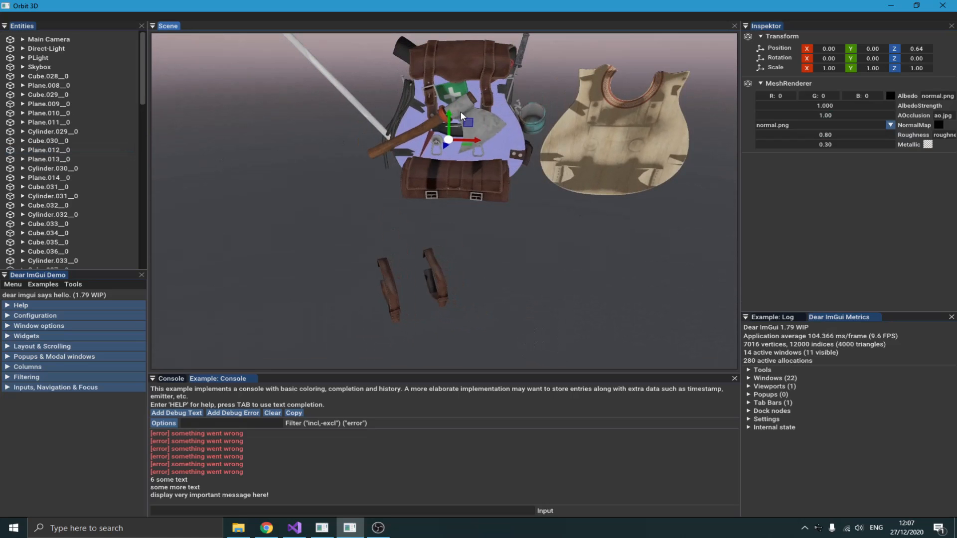
{"action": "mouse_move", "coordinate": [119, 104]}
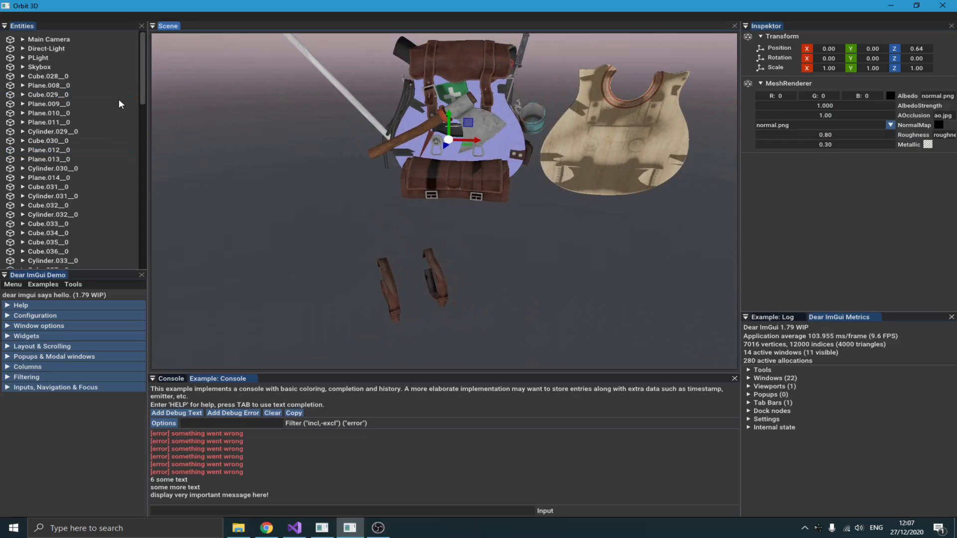
{"action": "mouse_move", "coordinate": [883, 342]}
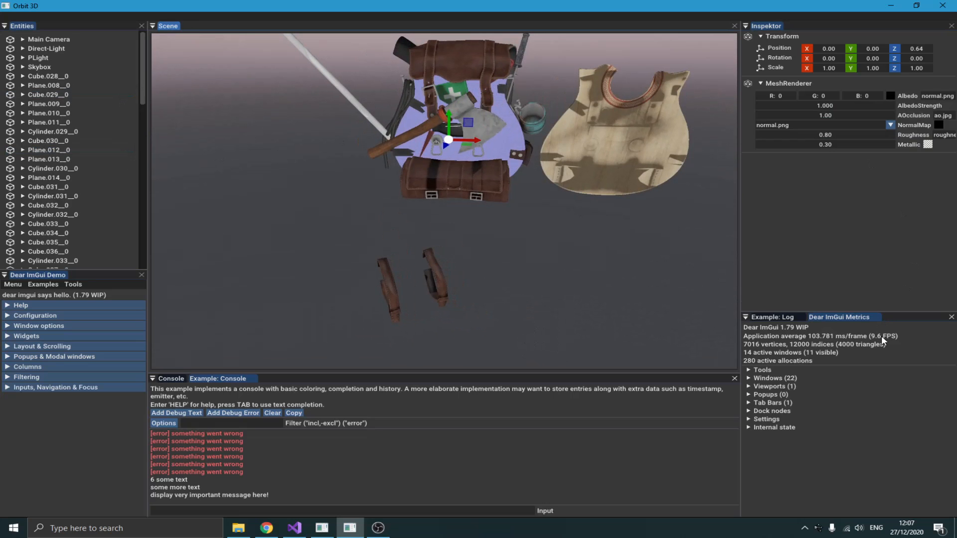
{"action": "left_click", "coordinate": [42, 48]}
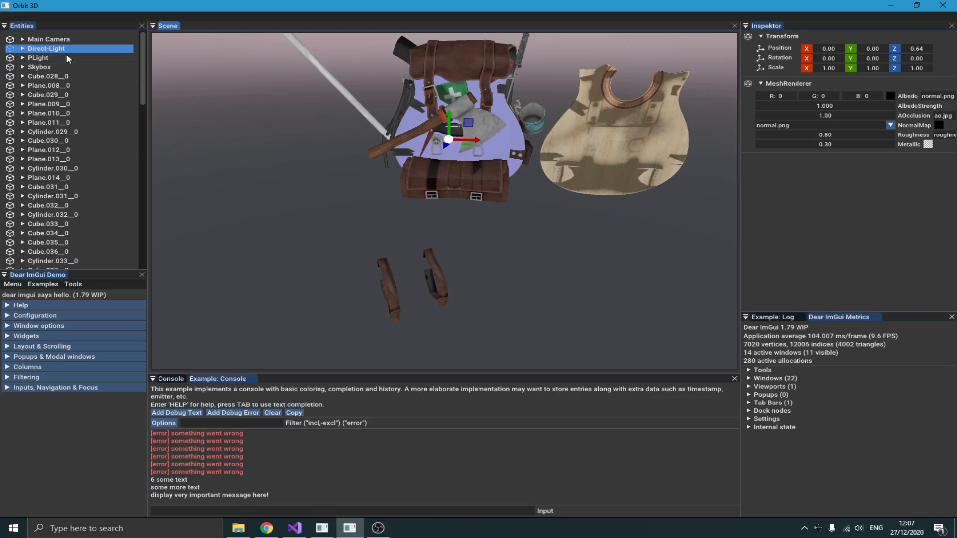
{"action": "left_click", "coordinate": [47, 150]}
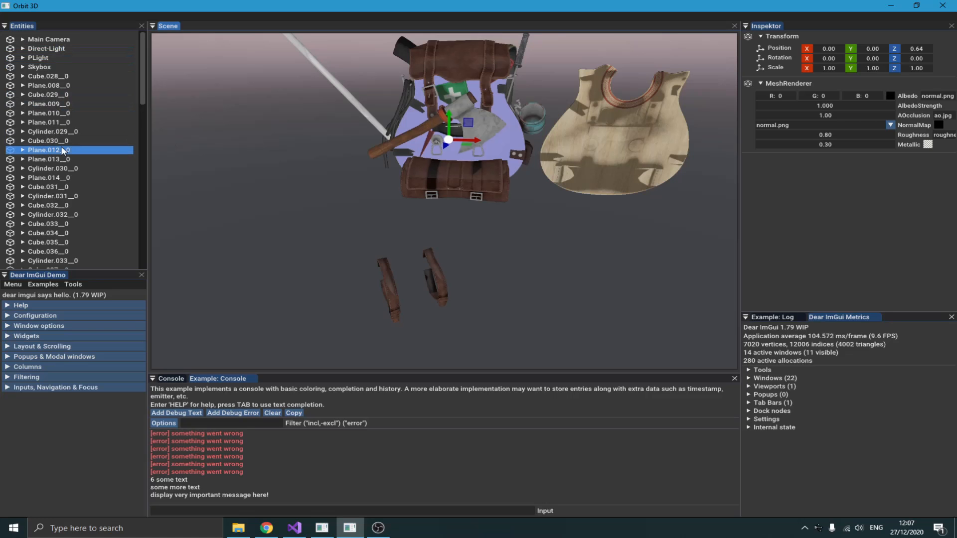
{"action": "left_click", "coordinate": [42, 140]}
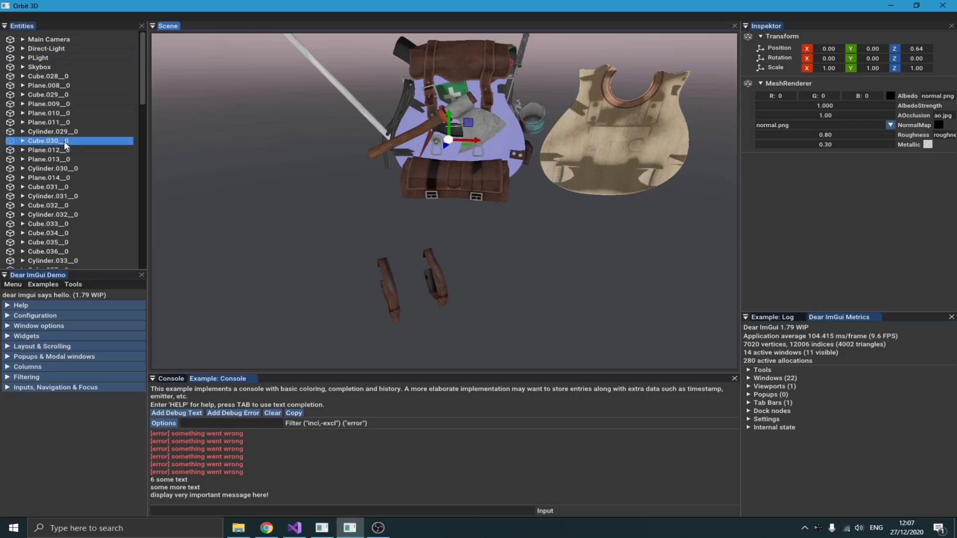
{"action": "left_click", "coordinate": [59, 122]}
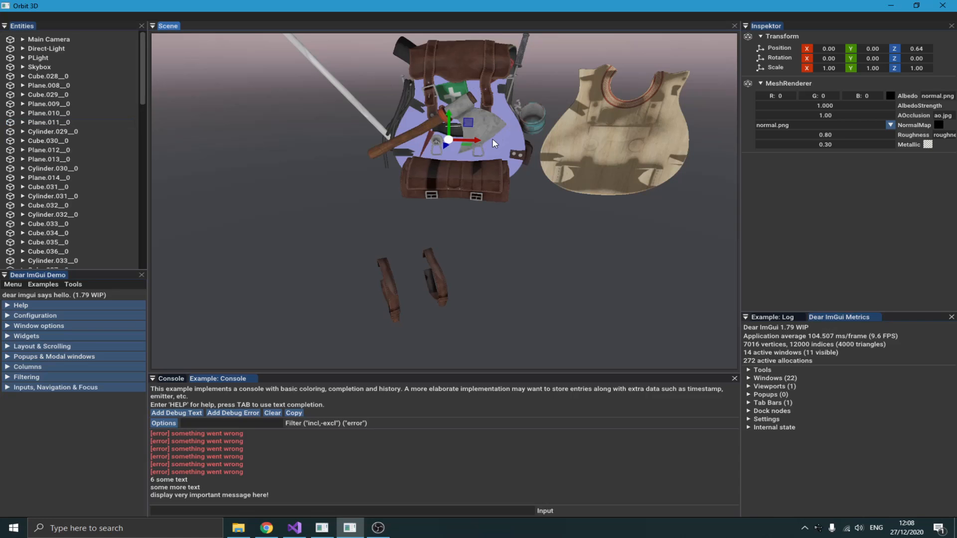
{"action": "mouse_move", "coordinate": [216, 92]}
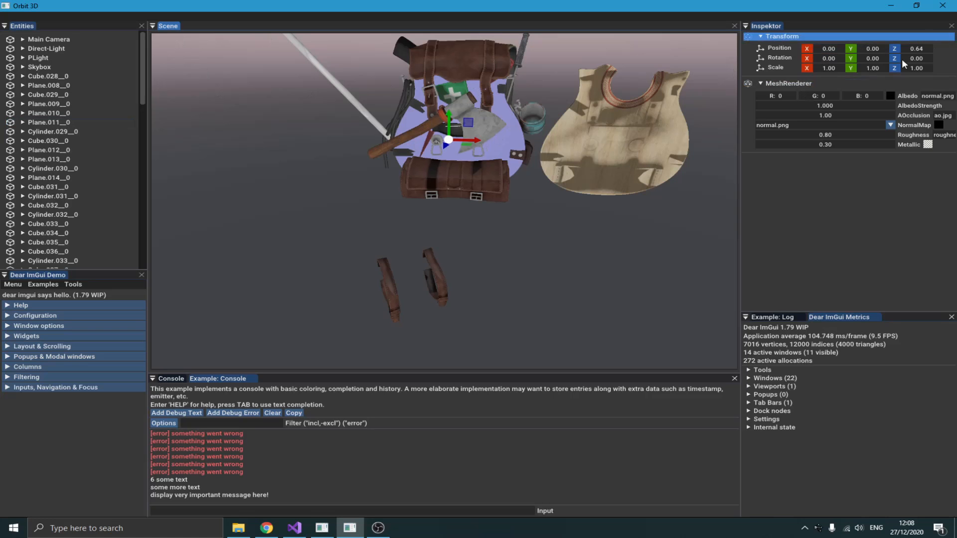
{"action": "mouse_move", "coordinate": [919, 69]}
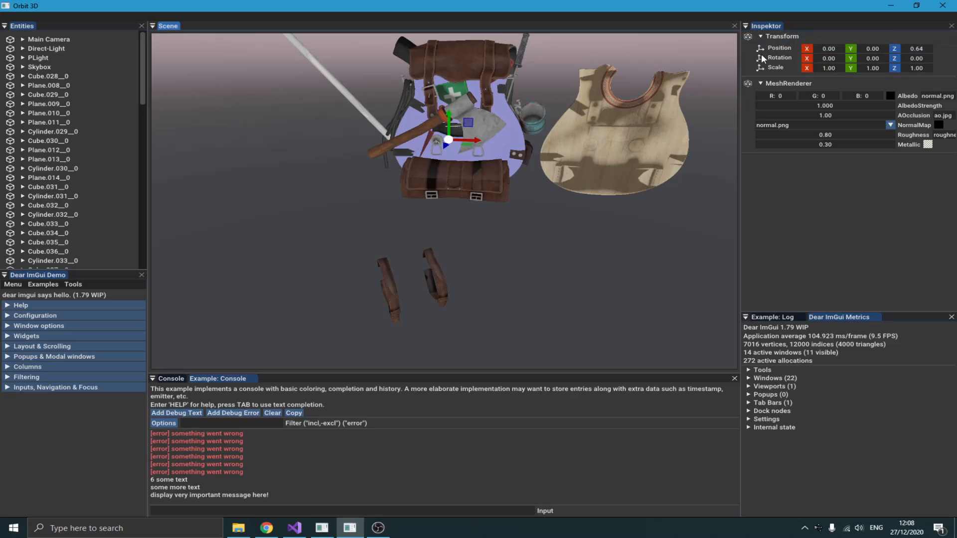
{"action": "mouse_move", "coordinate": [783, 61]}
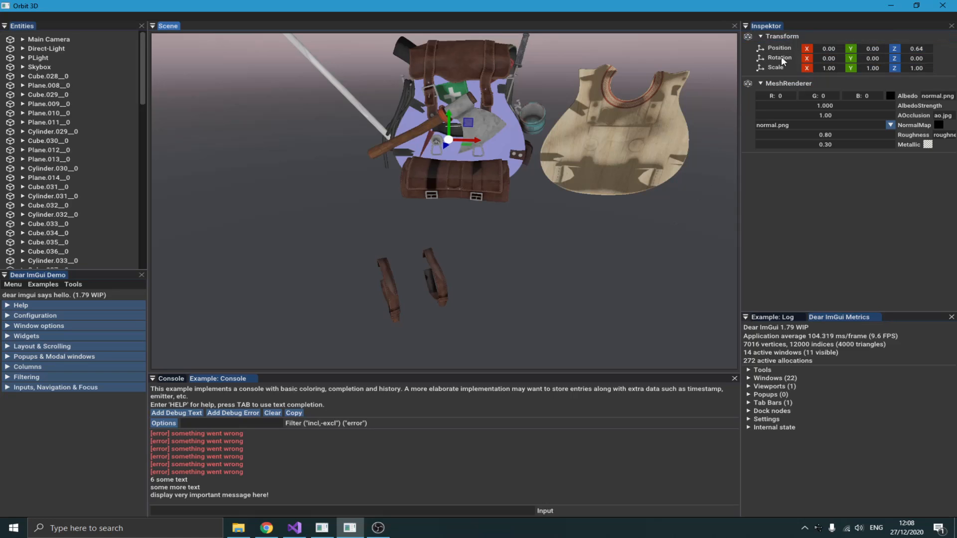
{"action": "mouse_move", "coordinate": [519, 216]}
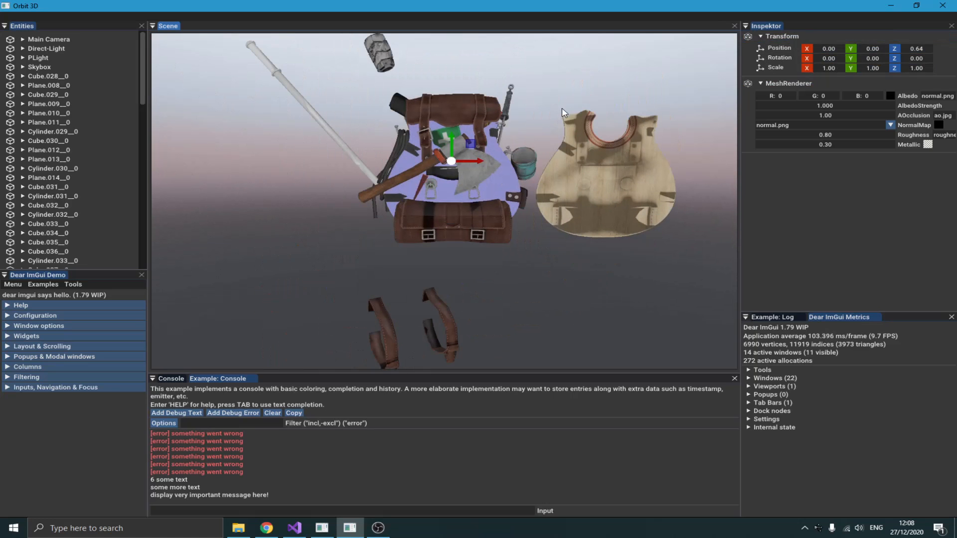
{"action": "mouse_move", "coordinate": [582, 151]}
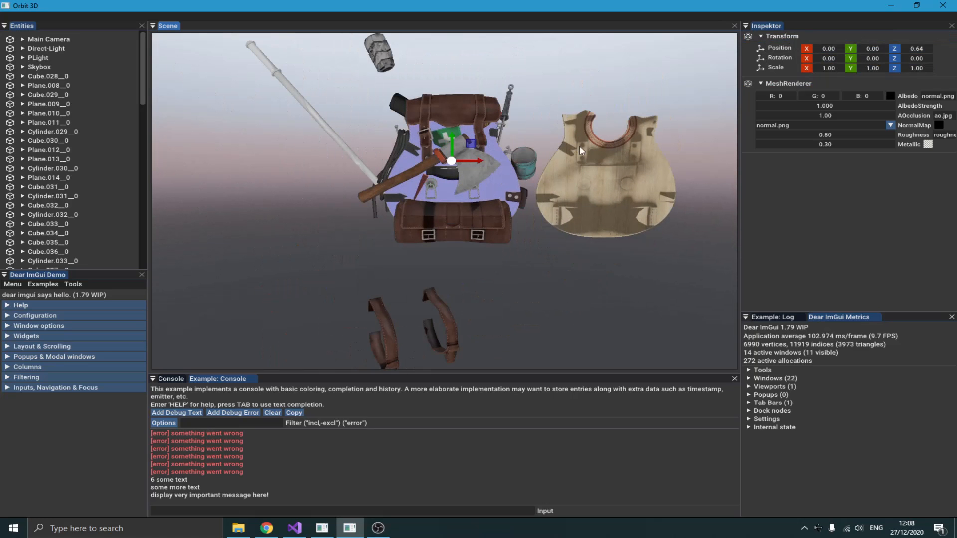